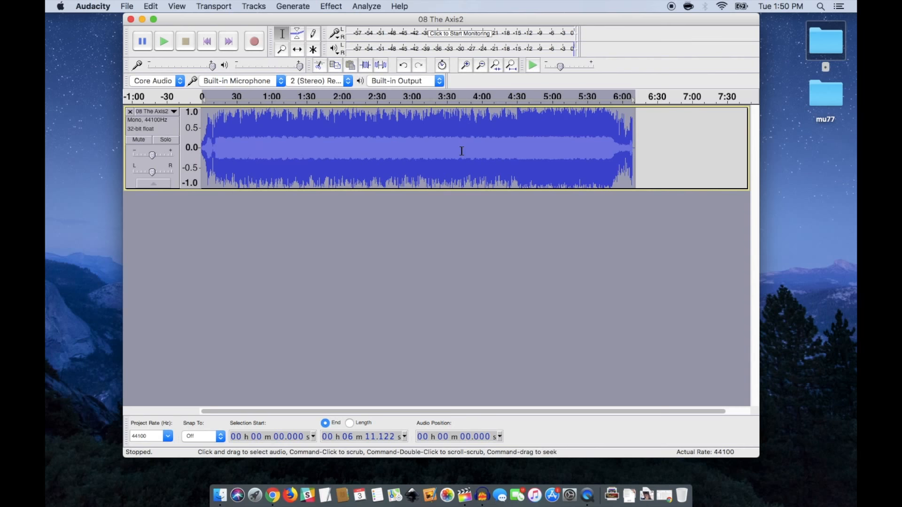
Choose VBR quality '9, 45-85 kbps (Smaller files)' and save '08 The Axis2.mp3' to the desktop
{"action": "left_click", "coordinate": [127, 6]}
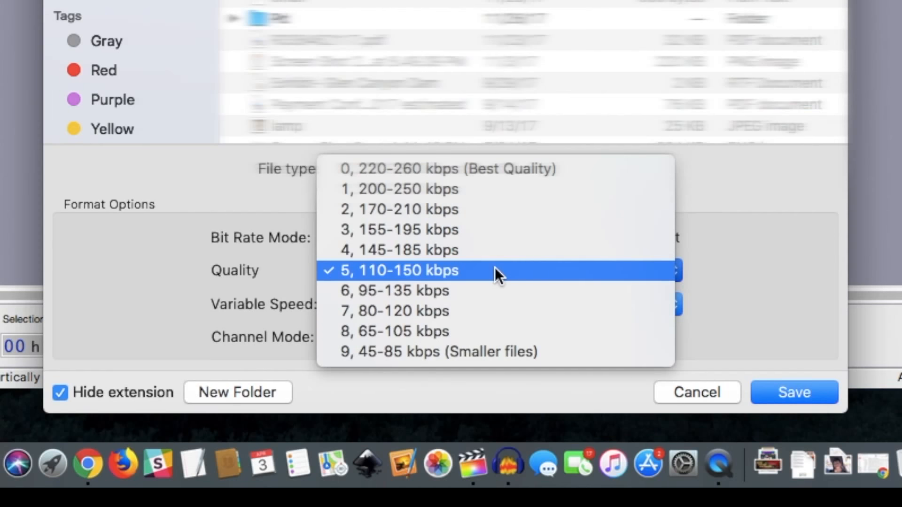
{"action": "mouse_move", "coordinate": [498, 351]}
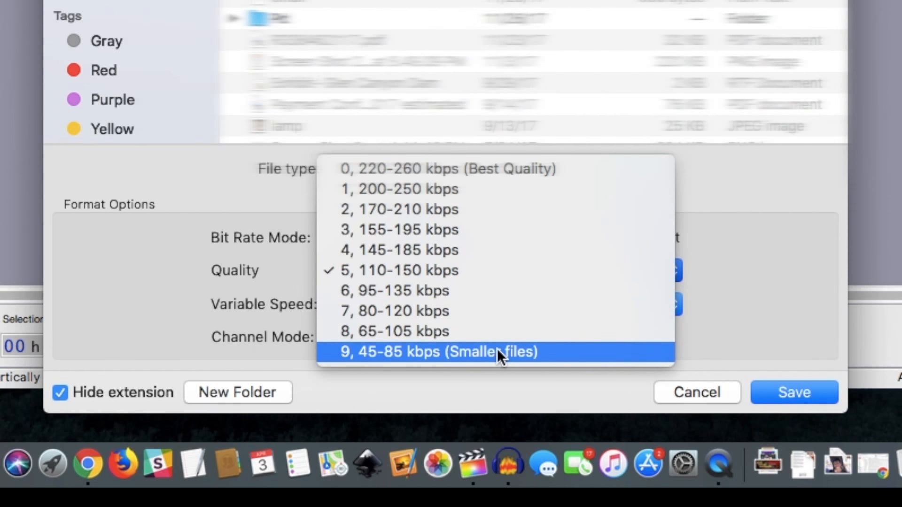
{"action": "mouse_move", "coordinate": [575, 357]}
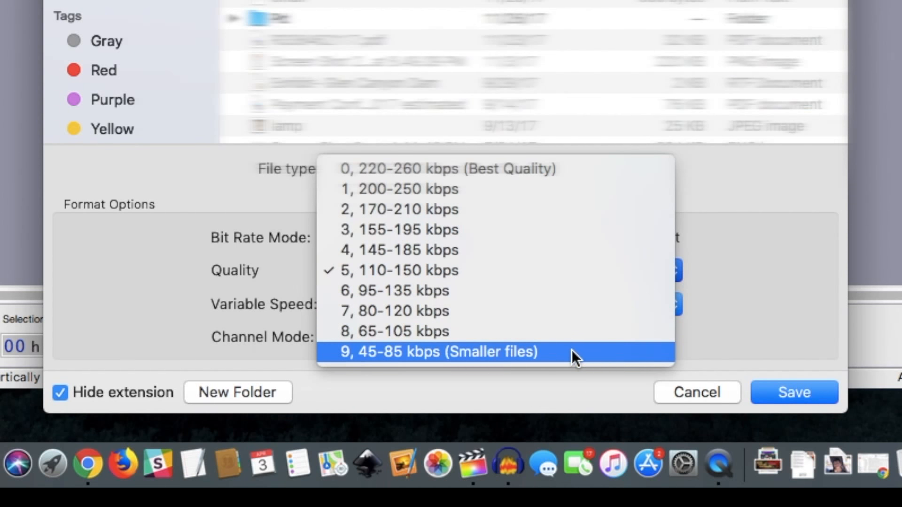
{"action": "left_click", "coordinate": [792, 392]}
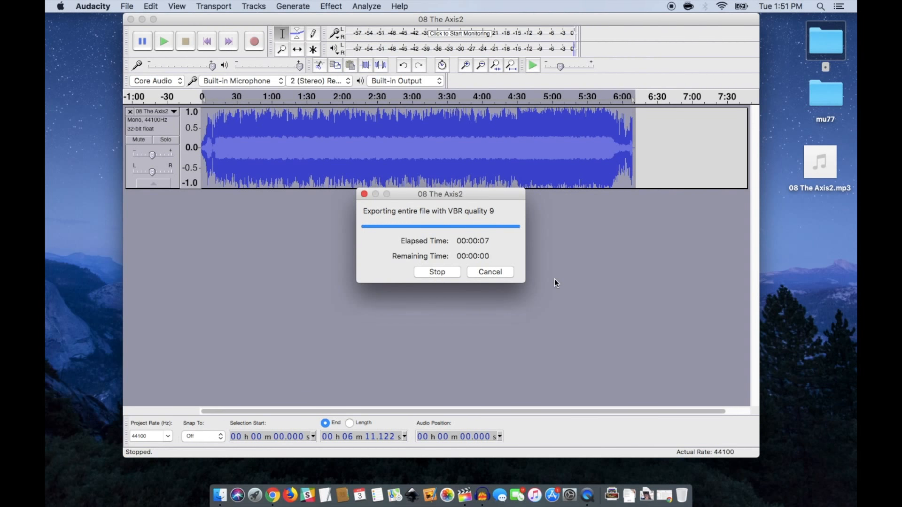